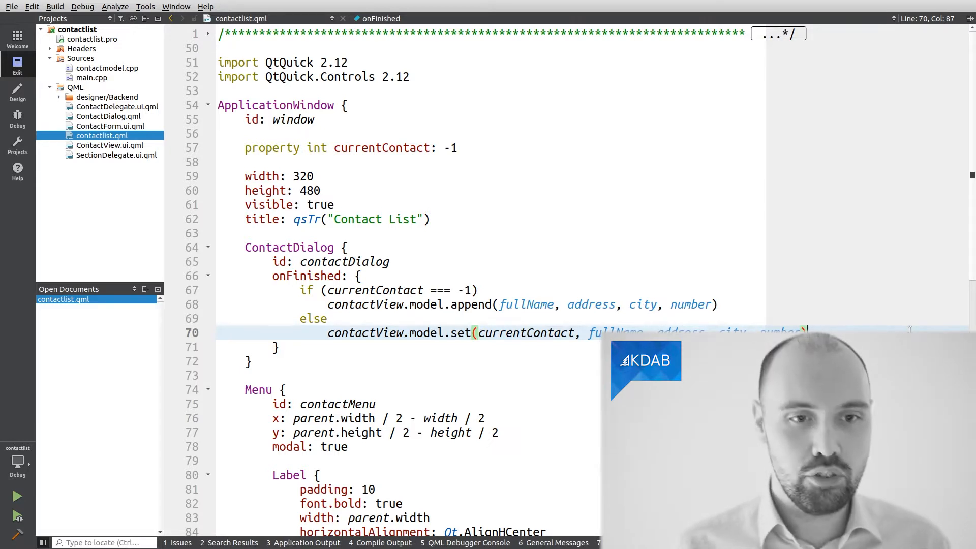
left_click(16, 496)
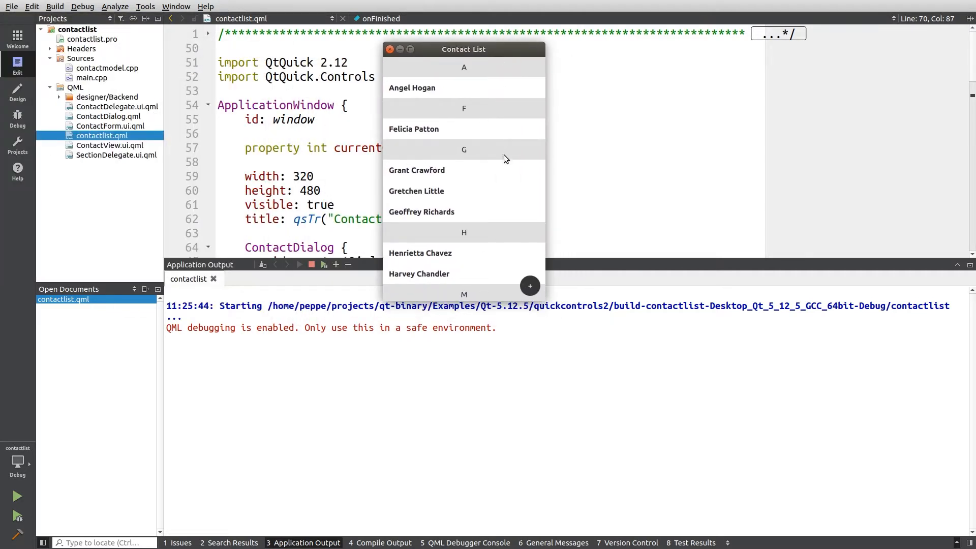
scroll("down", 3)
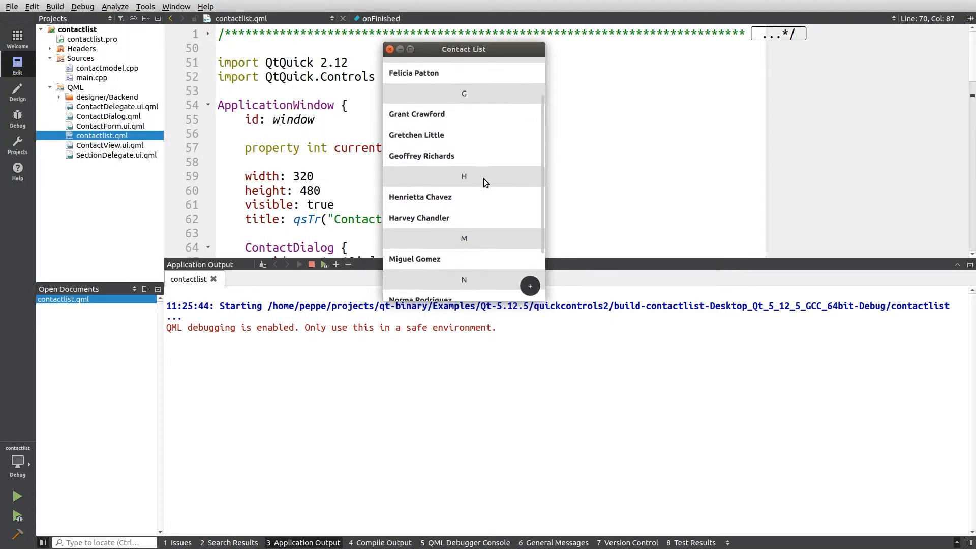
left_click(417, 114)
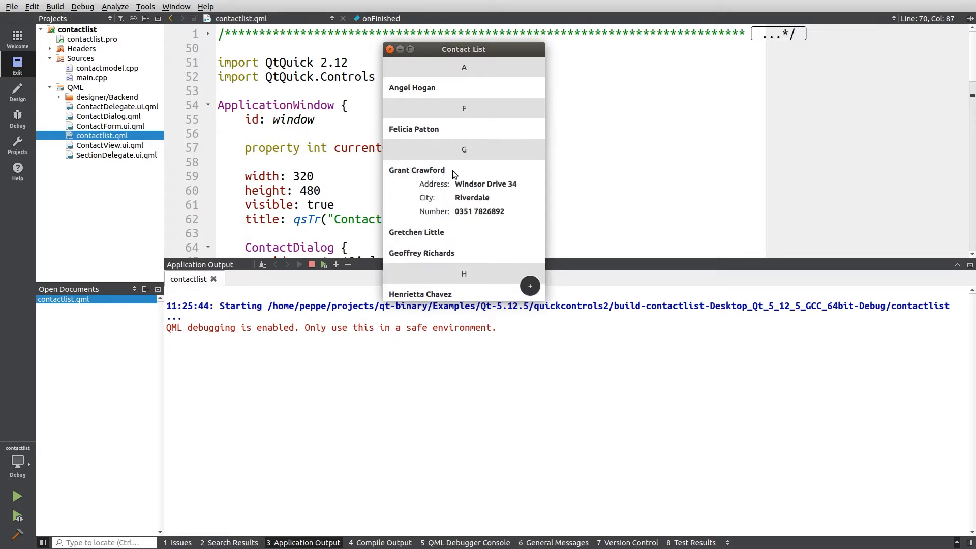
scroll("down", 3)
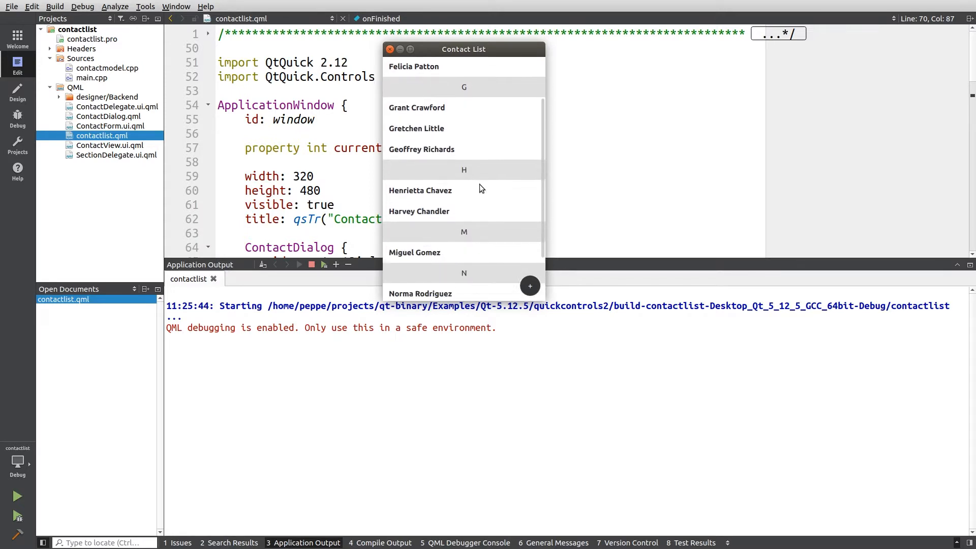
scroll("up", 3)
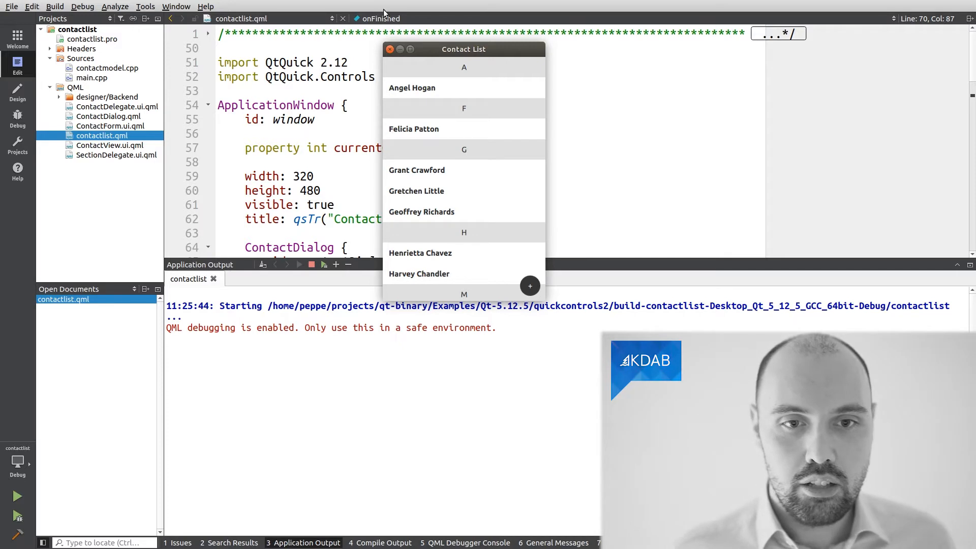
mouse_move(407, 67)
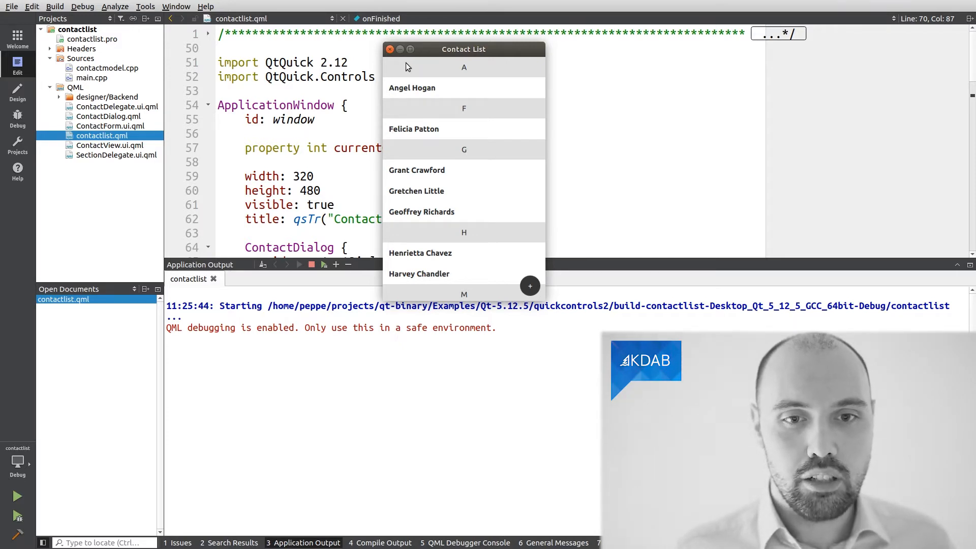
mouse_move(397, 69)
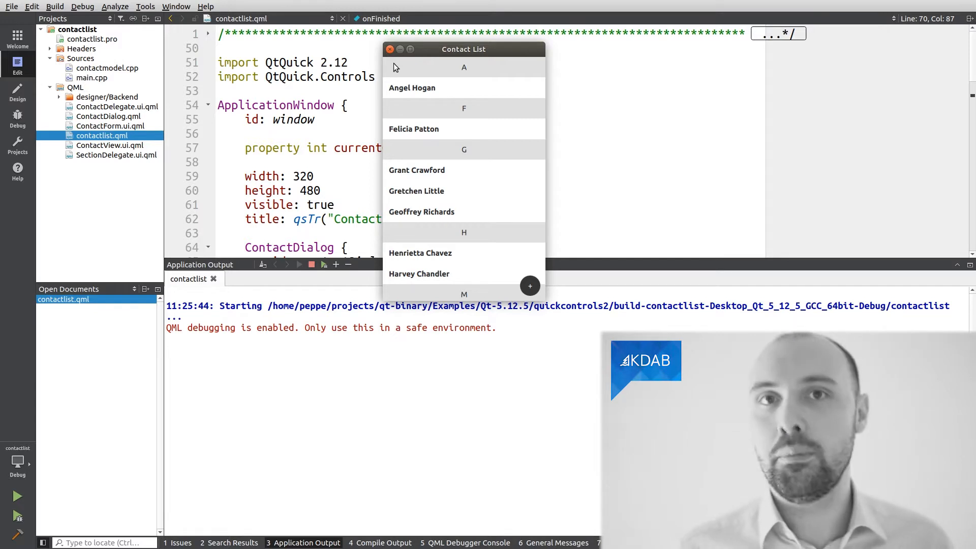
mouse_move(410, 47)
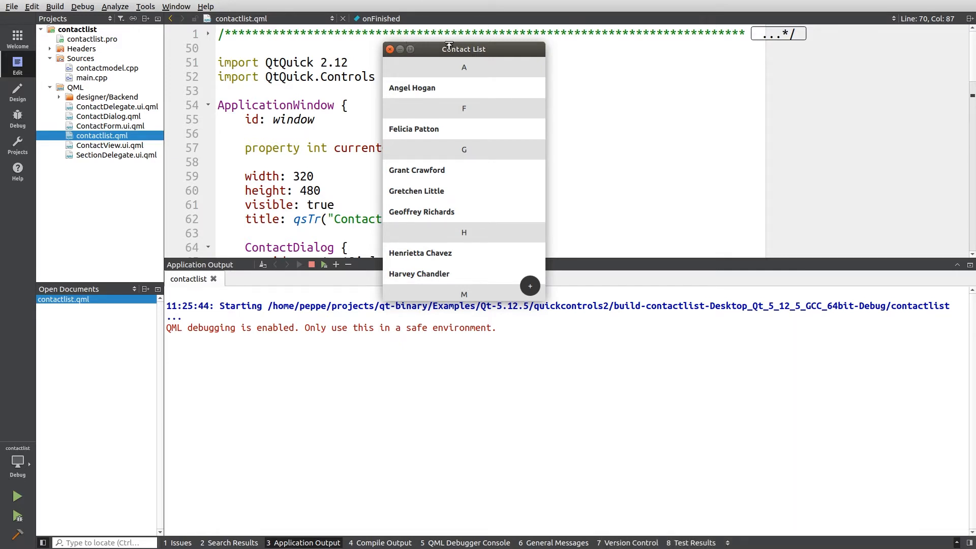
- Close the Contact List window so the app exits with code 0
left_click(389, 49)
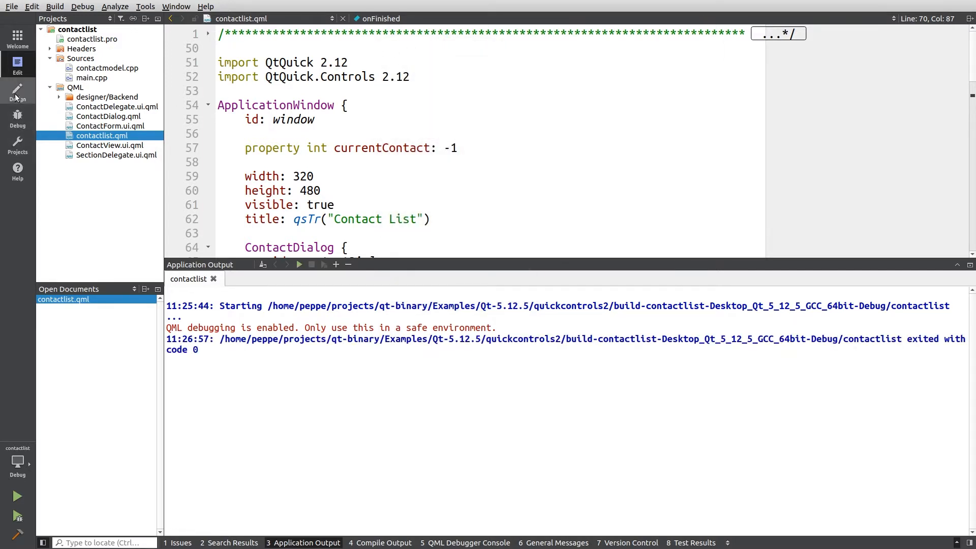
- Add QSG_VISUALIZE=overdraw to the run environment and relaunch contactlist
left_click(17, 145)
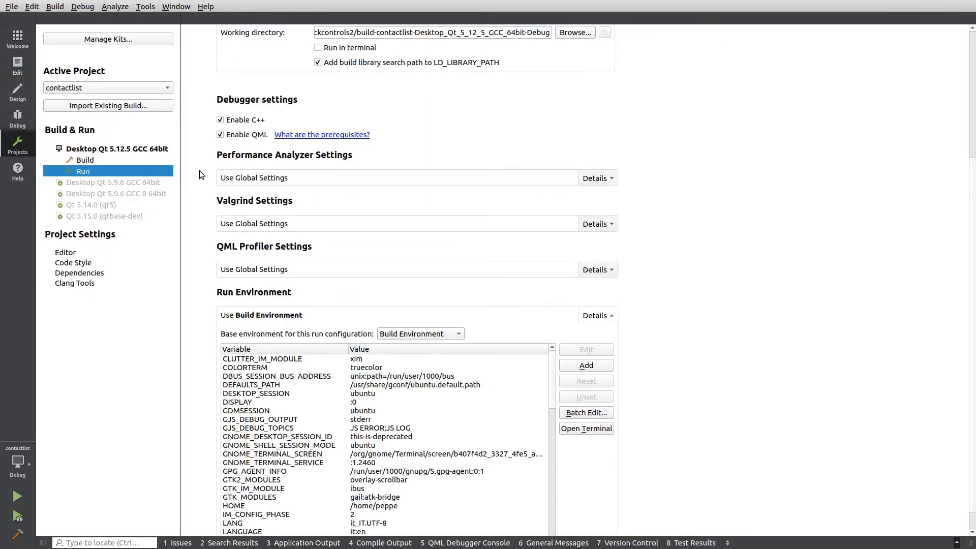
mouse_move(245, 330)
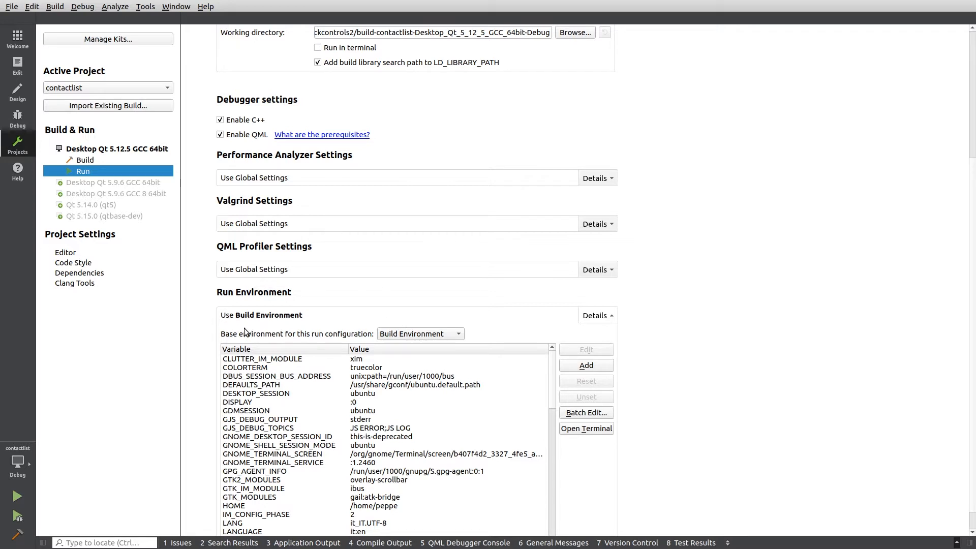
mouse_move(217, 286)
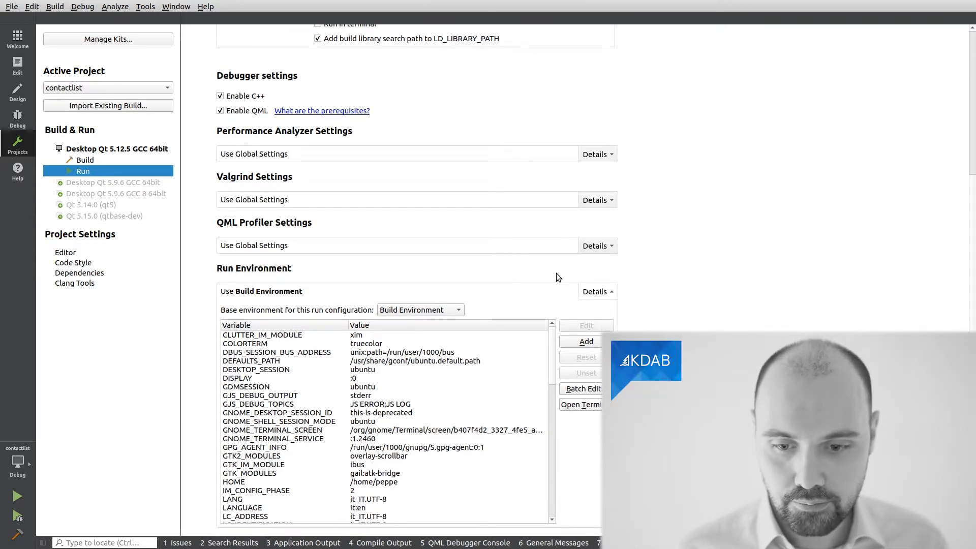
left_click(585, 341)
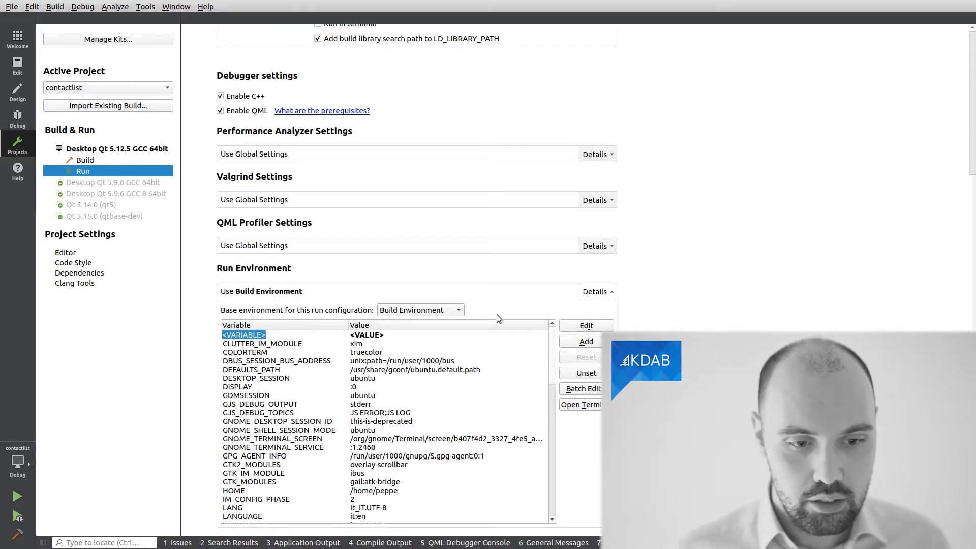
type("QSG?VIS")
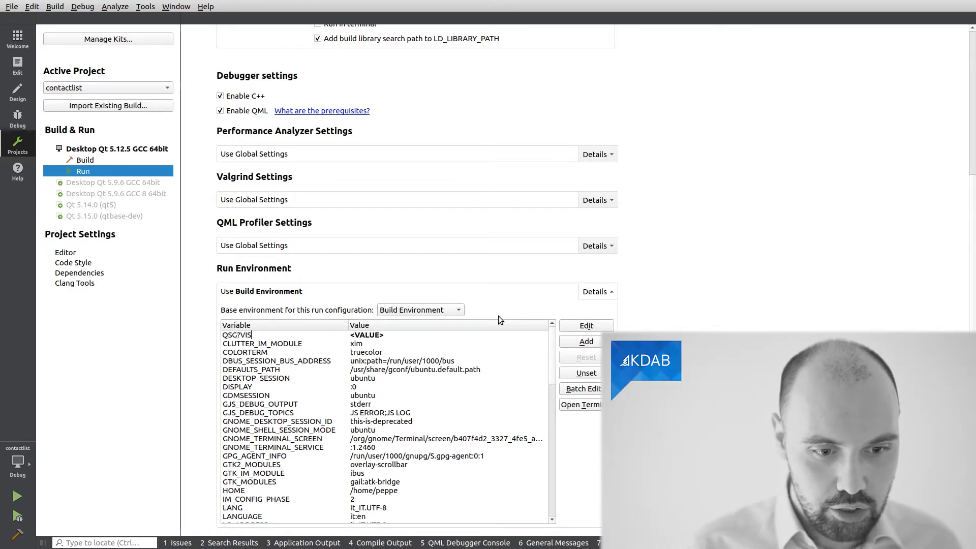
type("QSG_VISUALIZE")
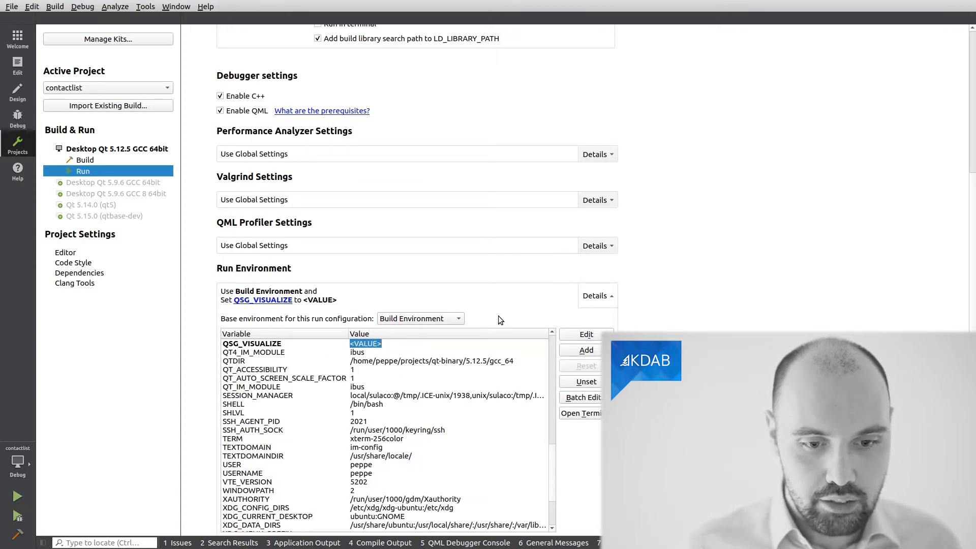
type("overdraw")
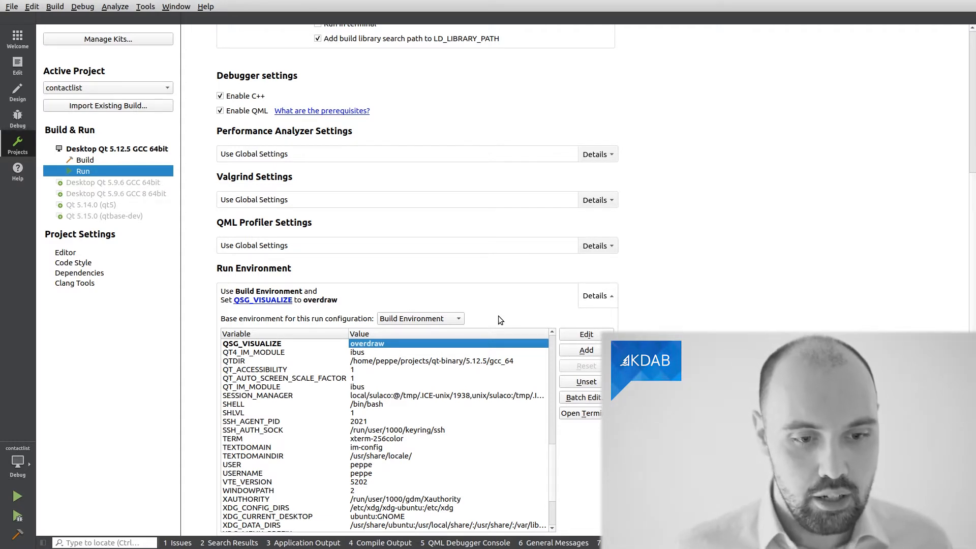
mouse_move(228, 231)
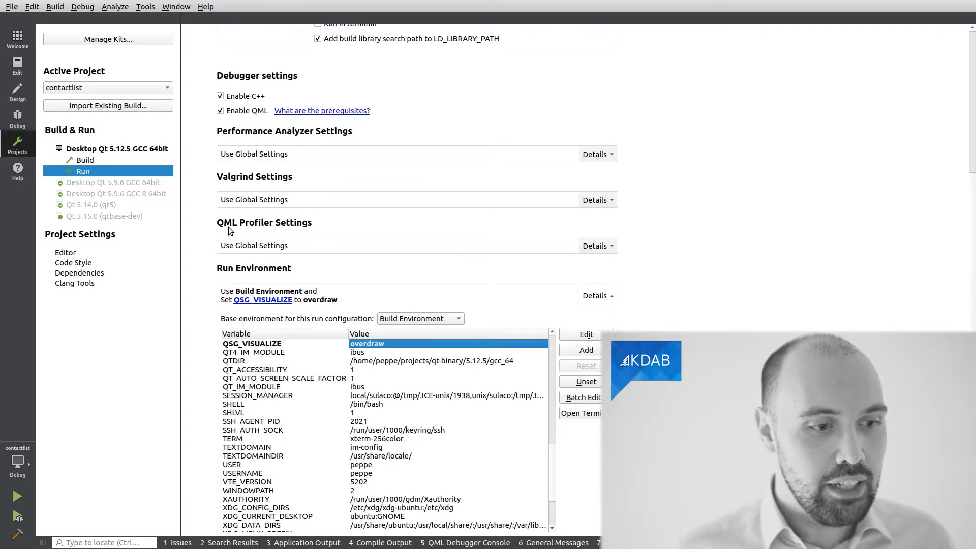
left_click(17, 496)
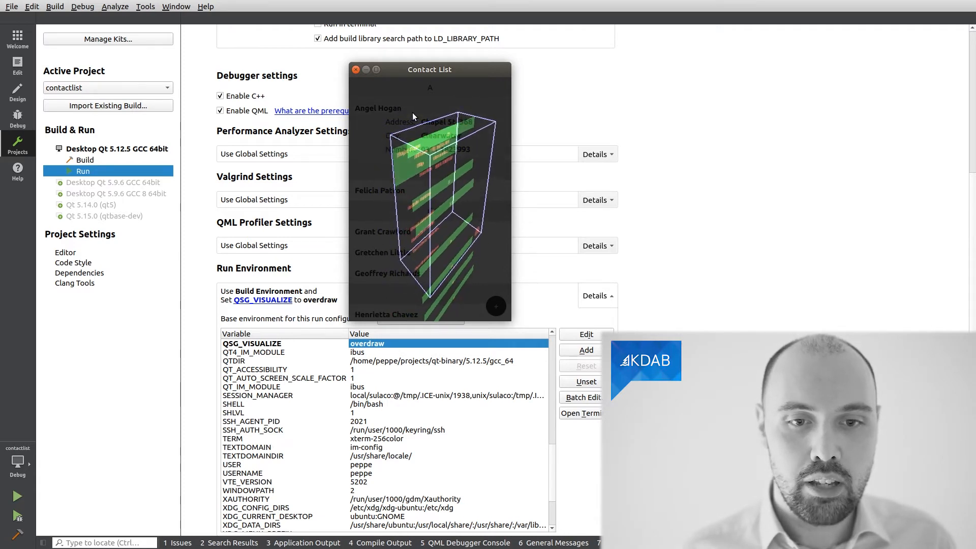
scroll("down", 3)
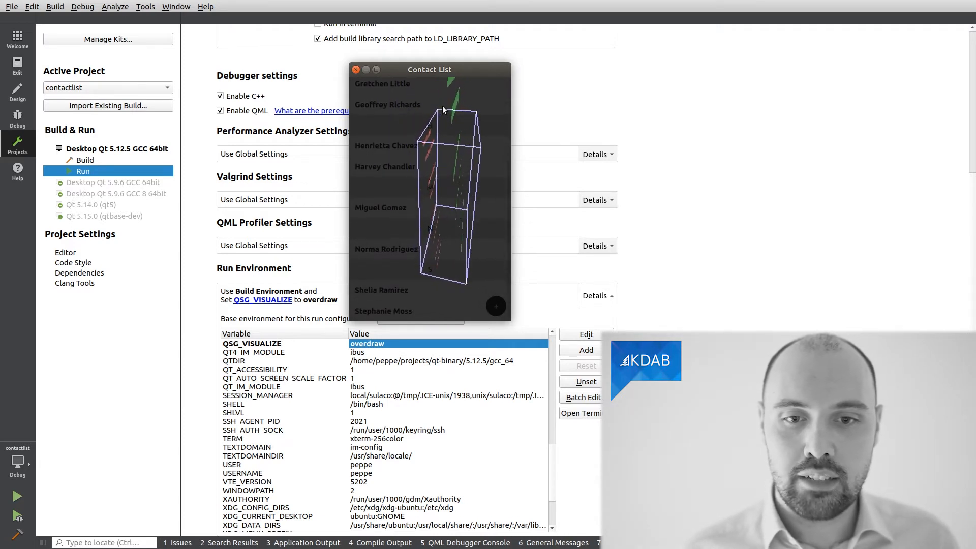
scroll("up", 3)
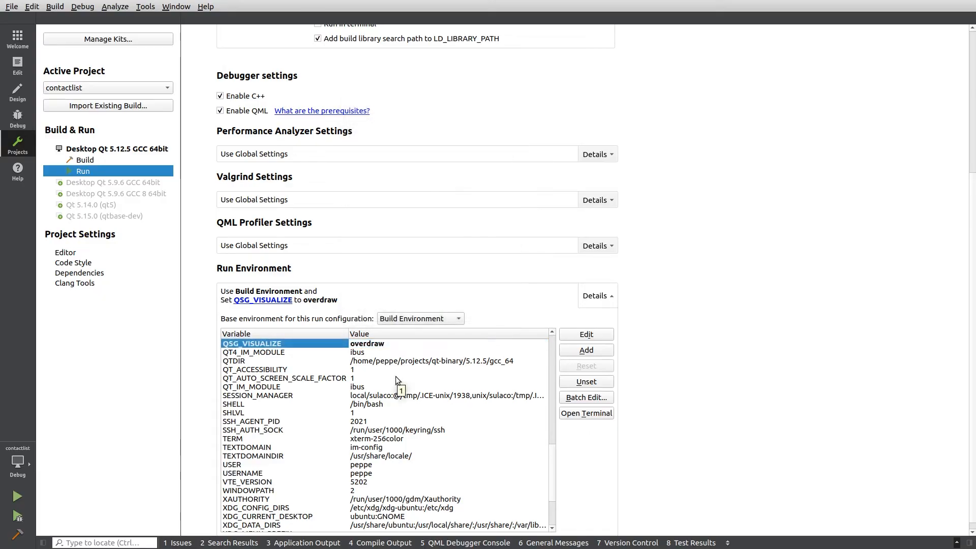
mouse_move(503, 335)
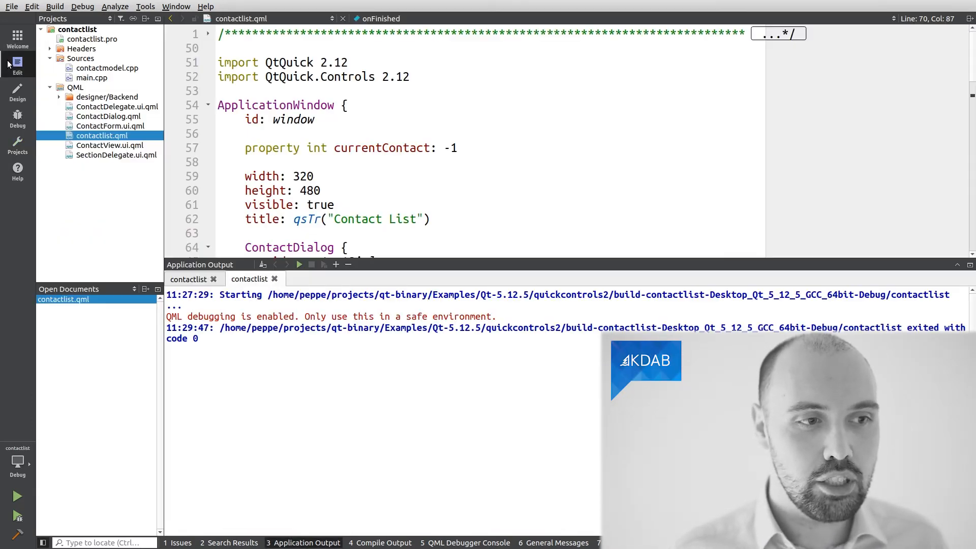
- Relaunch contactlist without visualization and open its Add Contact dialog
left_click(17, 496)
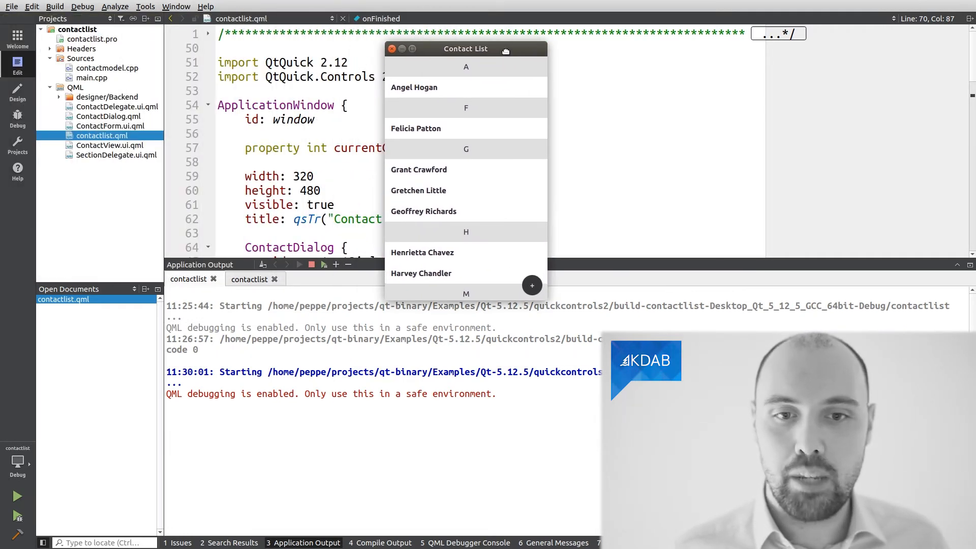
scroll("down", 3)
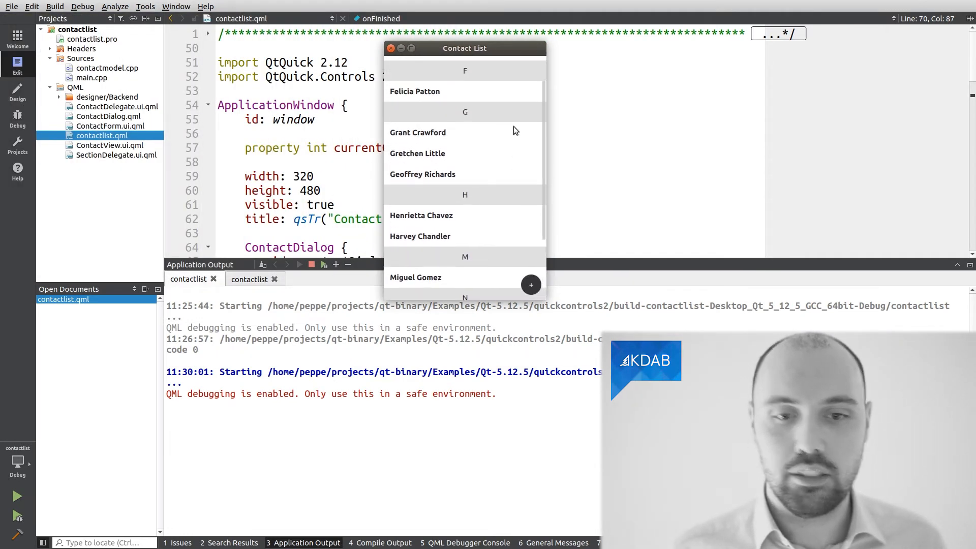
left_click(530, 285)
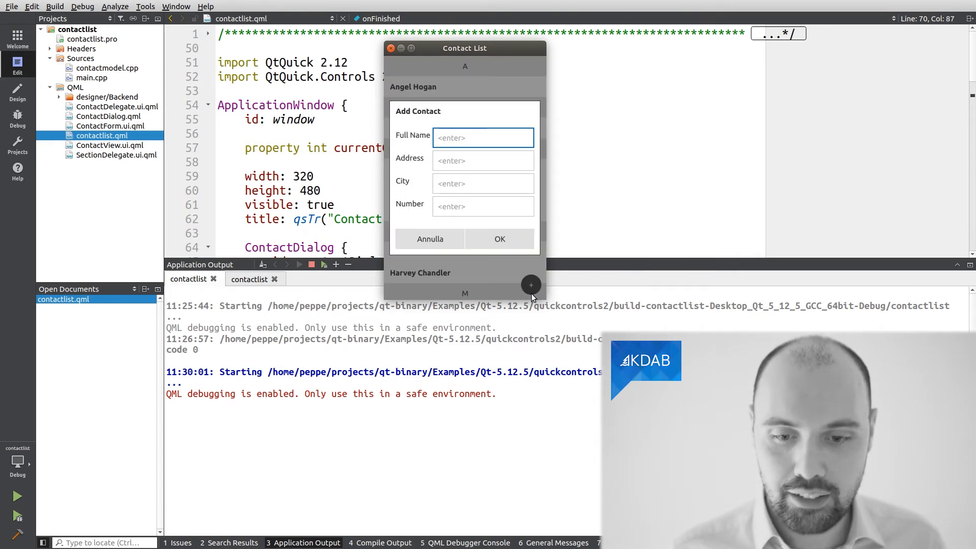
left_click(482, 161)
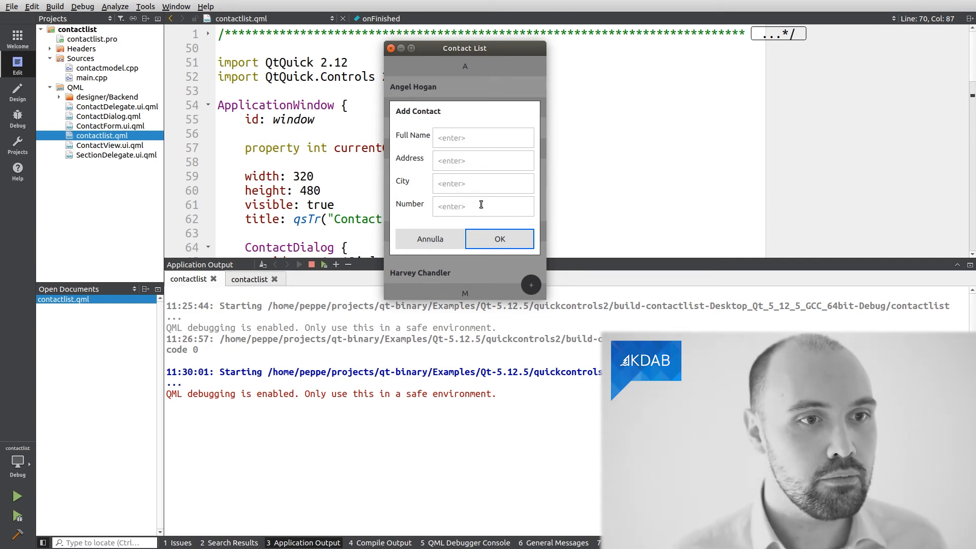
left_click(145, 6)
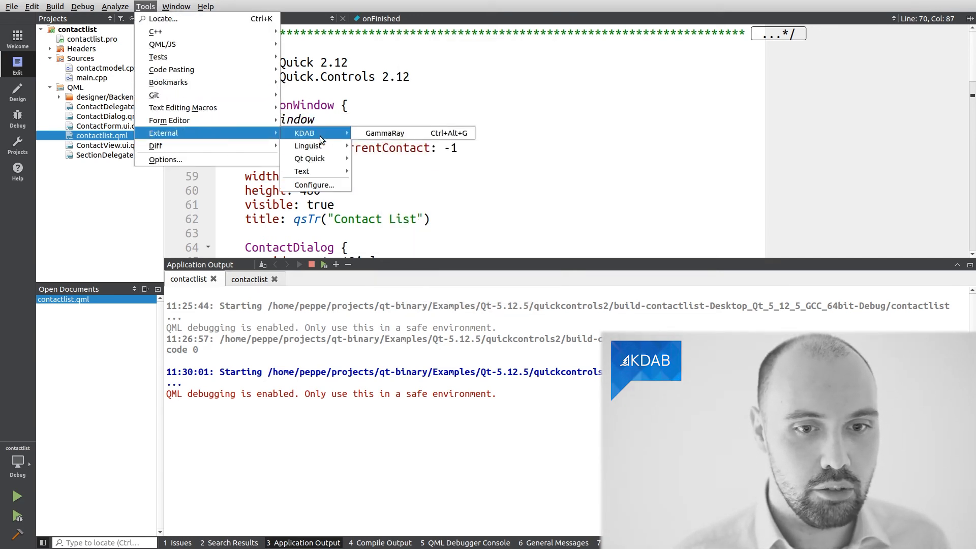
- Attach KDAB GammaRay to the running contactlist and bring its inspector window forward
left_click(385, 133)
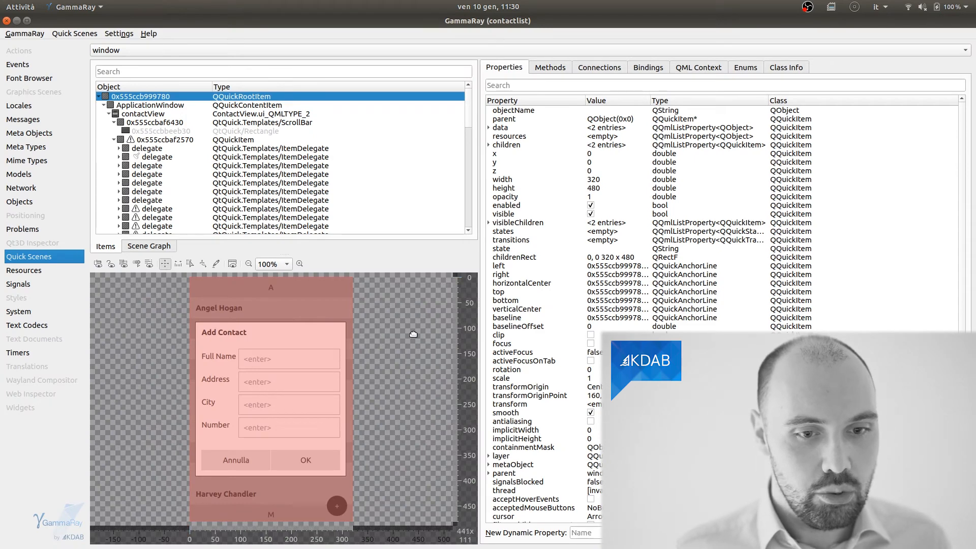
mouse_move(335, 384)
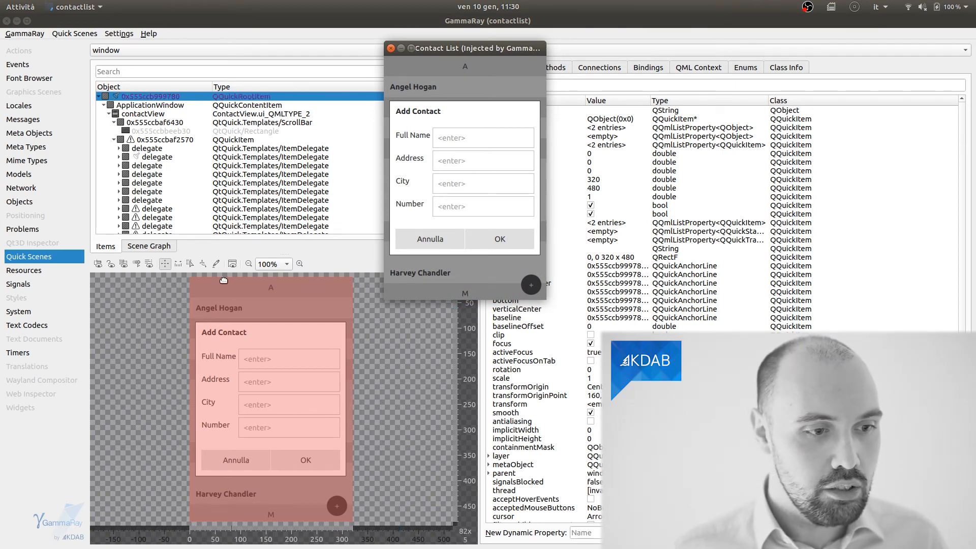
left_click(392, 48)
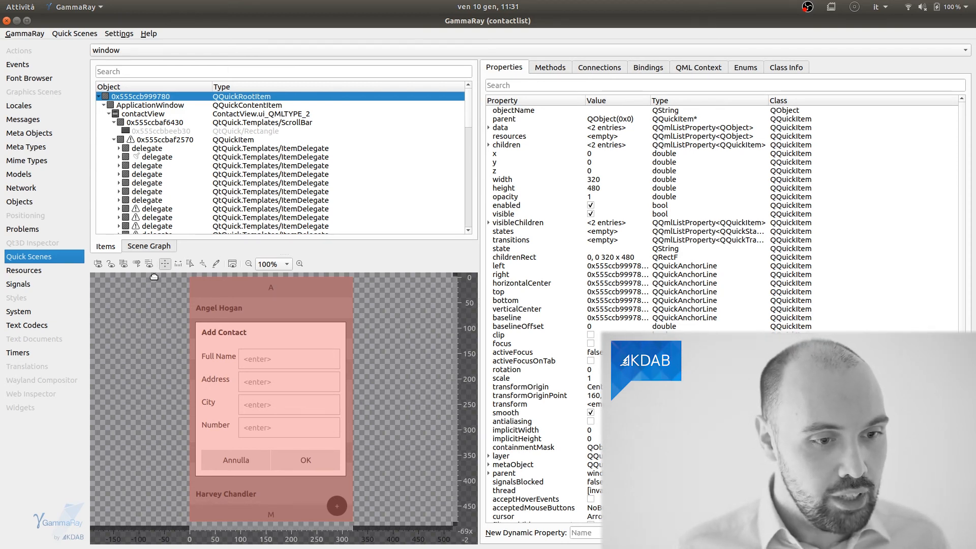
mouse_move(110, 263)
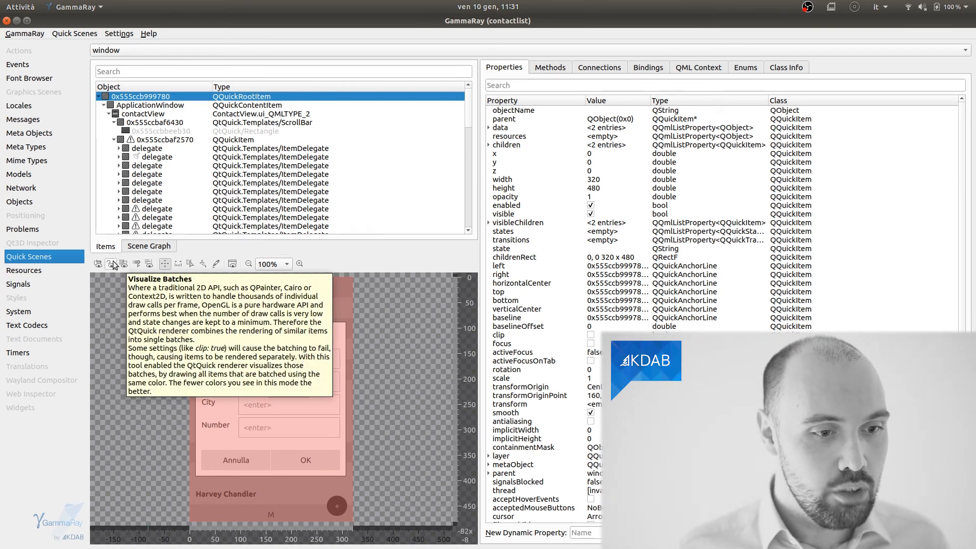
- Enable Visualize Overdraw, then Visualize Batches in GammaRay's Quick Scenes toolbar
left_click(111, 264)
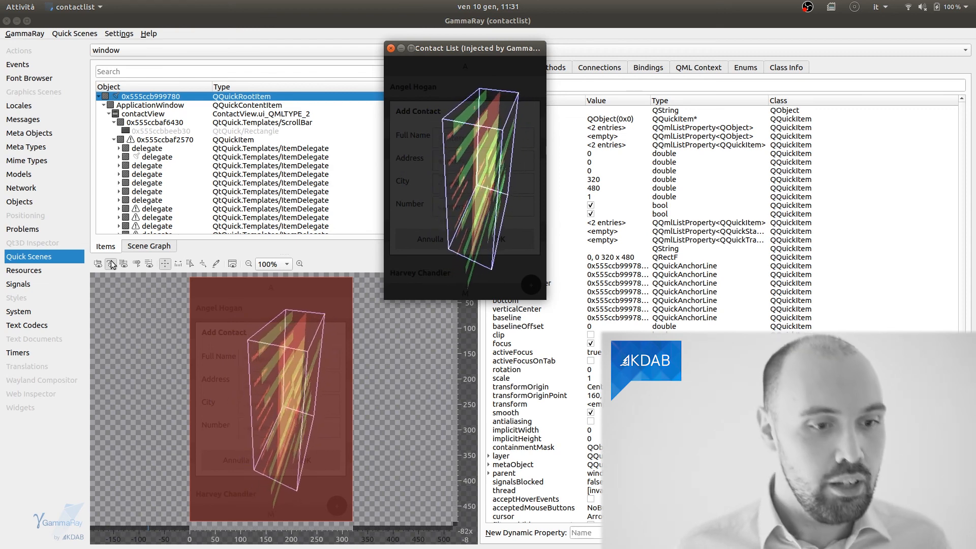
left_click(123, 263)
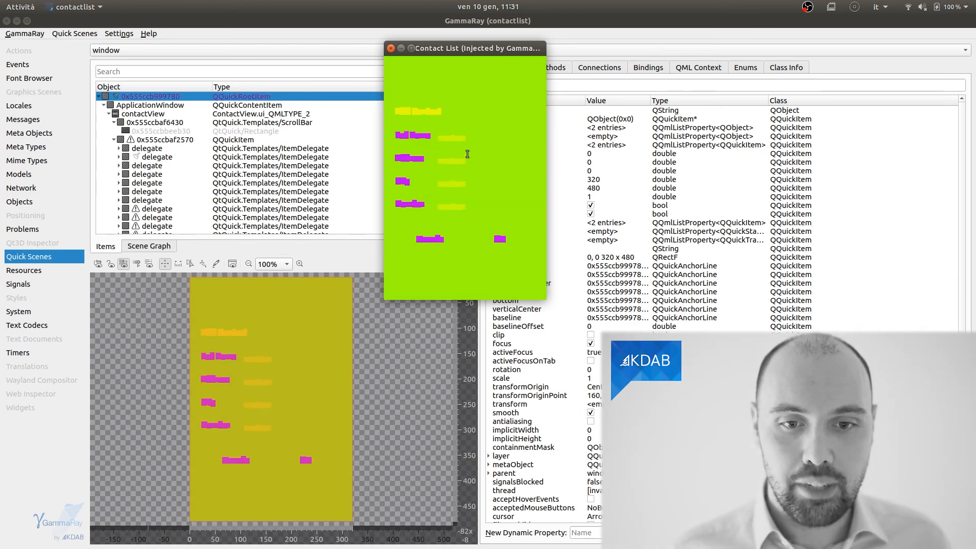
mouse_move(490, 203)
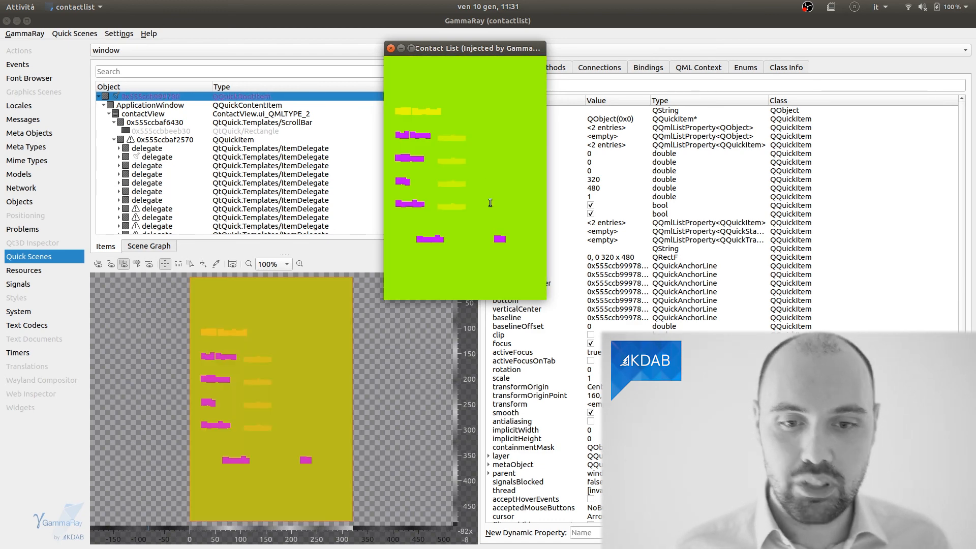